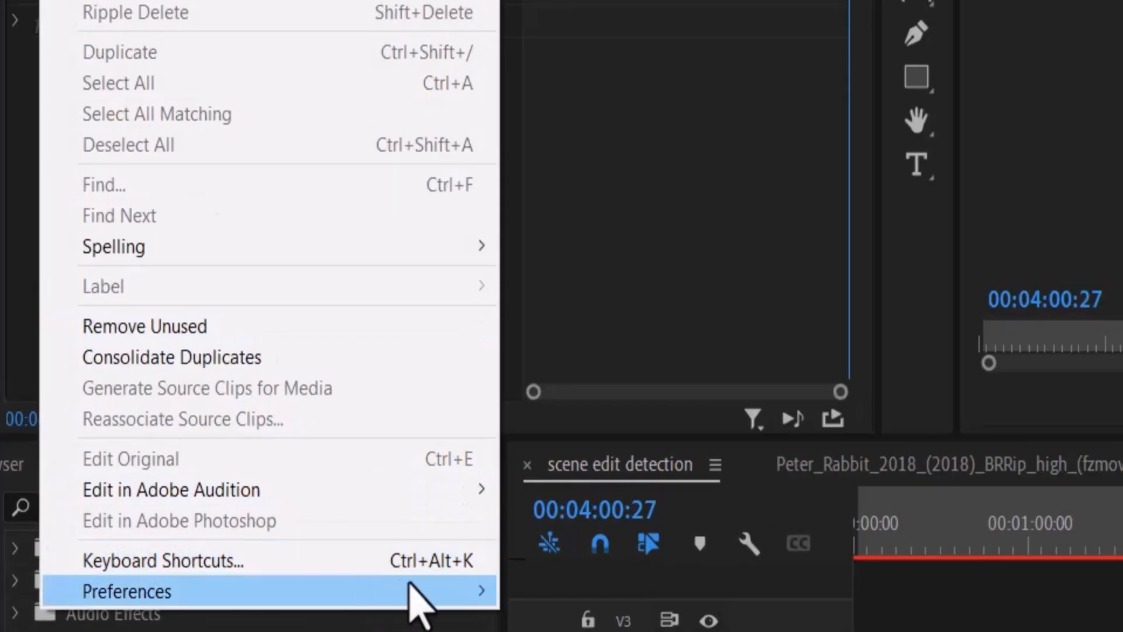
# Open the Timeline preferences and scroll to the Page Scroll playback auto-scrolling setting.
pyautogui.click(127, 590)
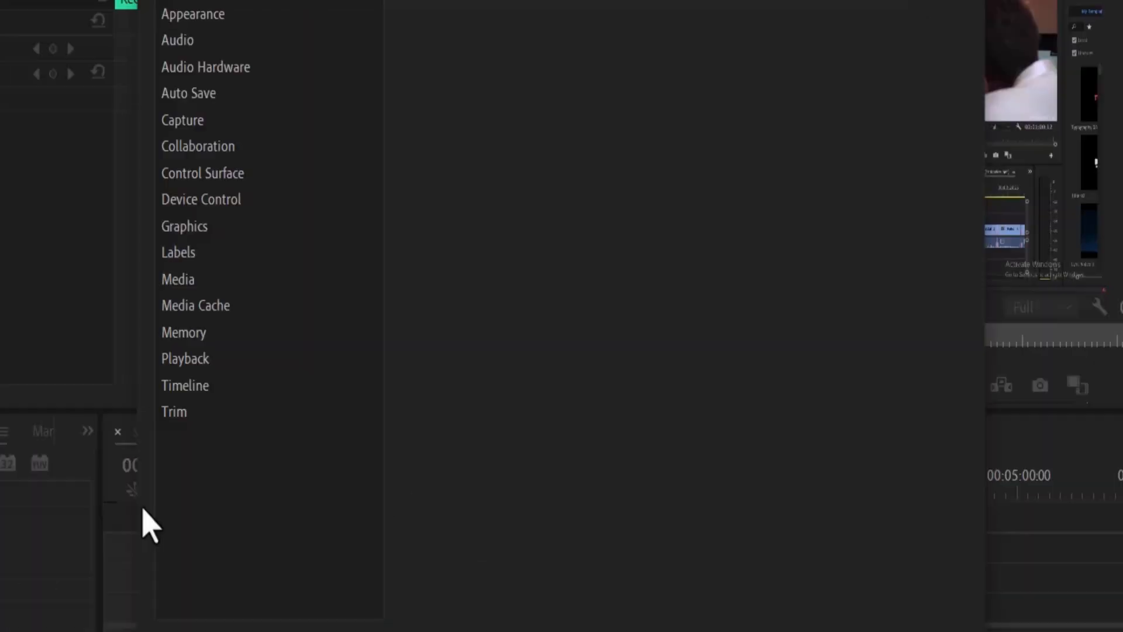
pyautogui.click(185, 385)
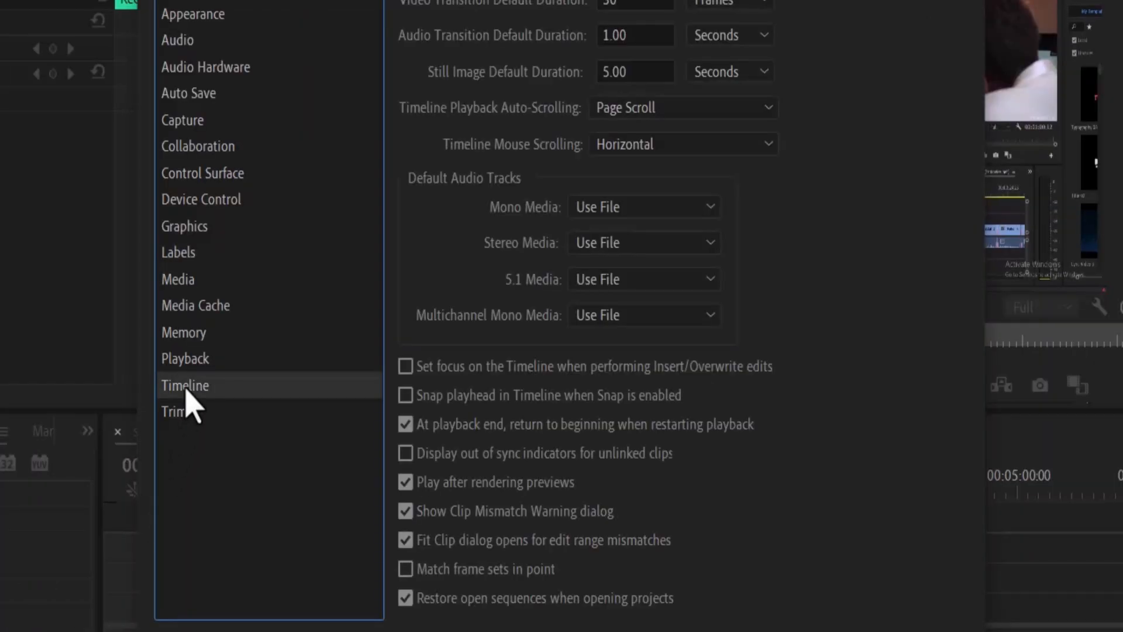
pyautogui.moveTo(541, 126)
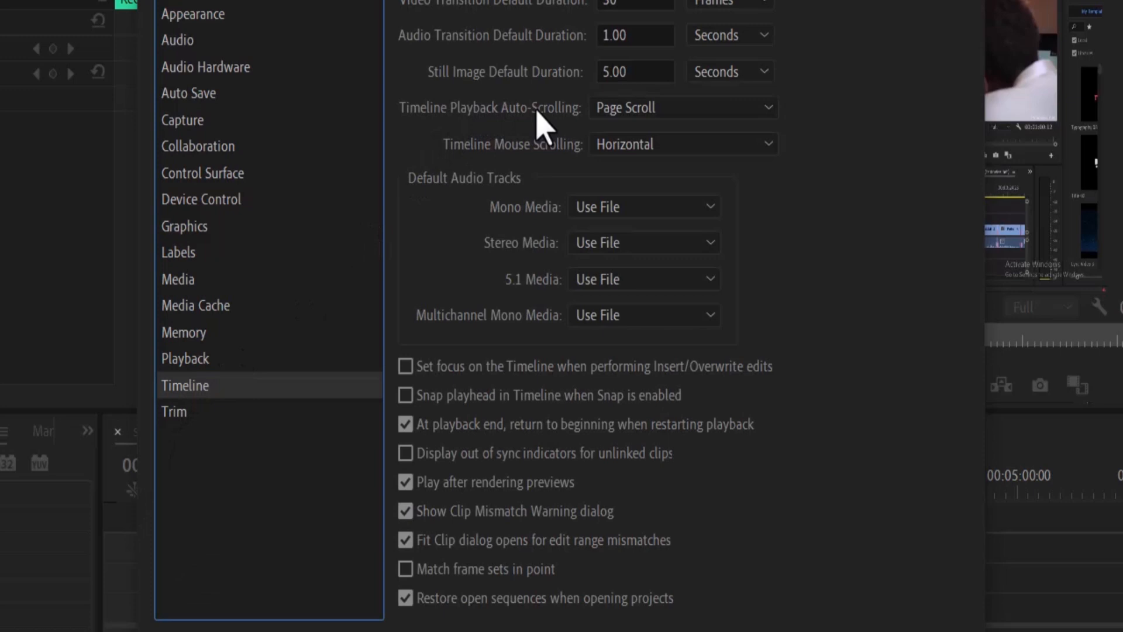
pyautogui.moveTo(716, 122)
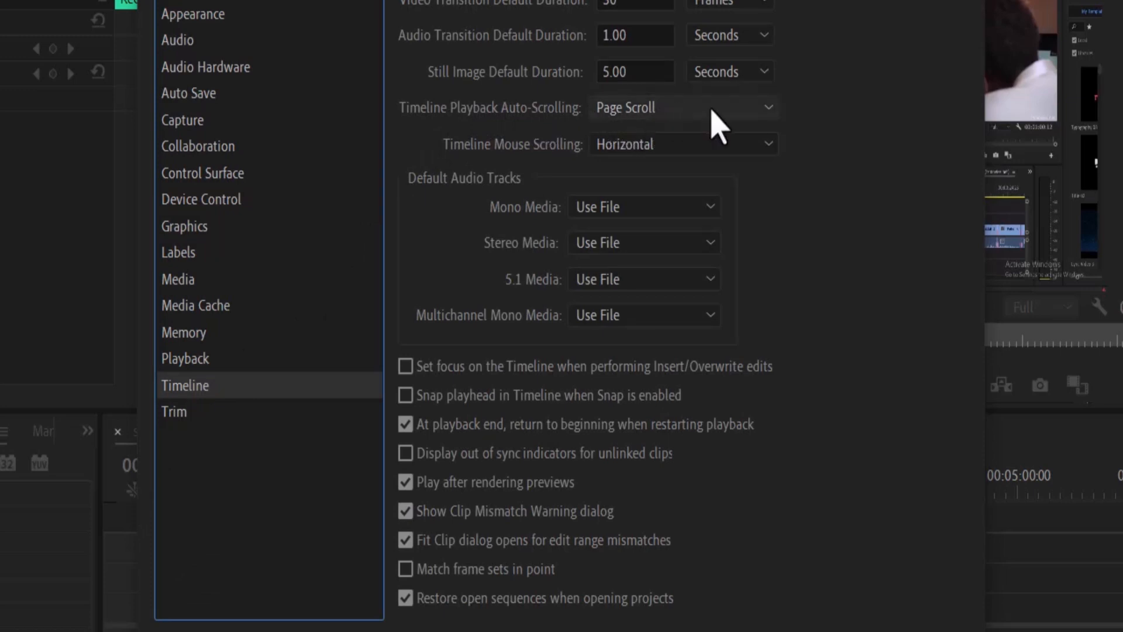
pyautogui.scroll(-3)
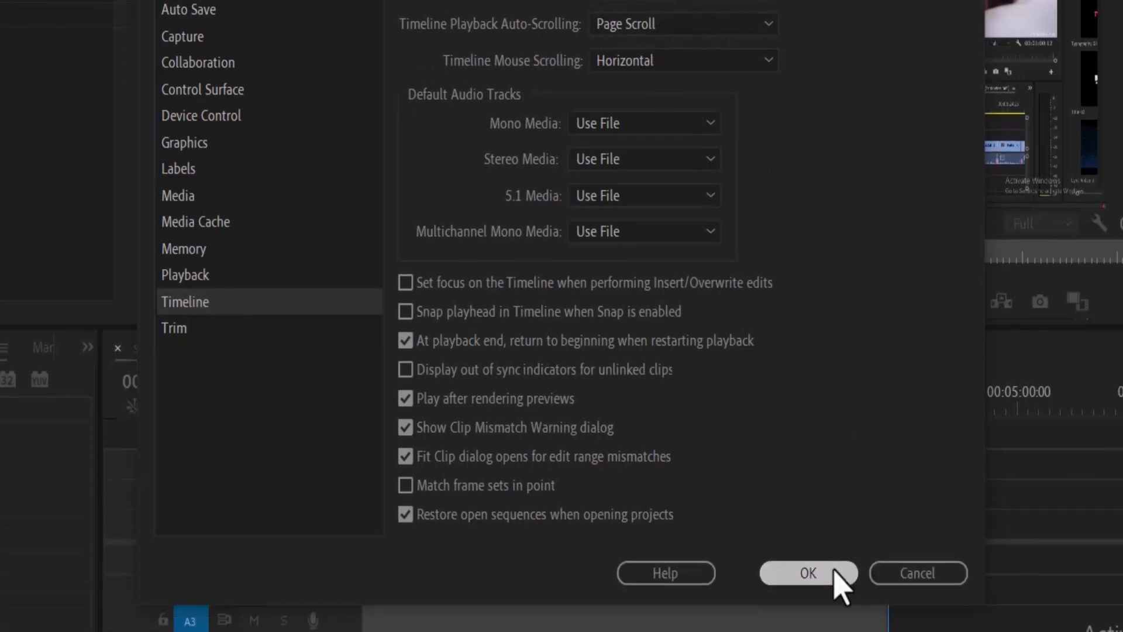
# Close Preferences, then play the sequence and stop it to watch Page Scroll behaviour.
pyautogui.click(807, 572)
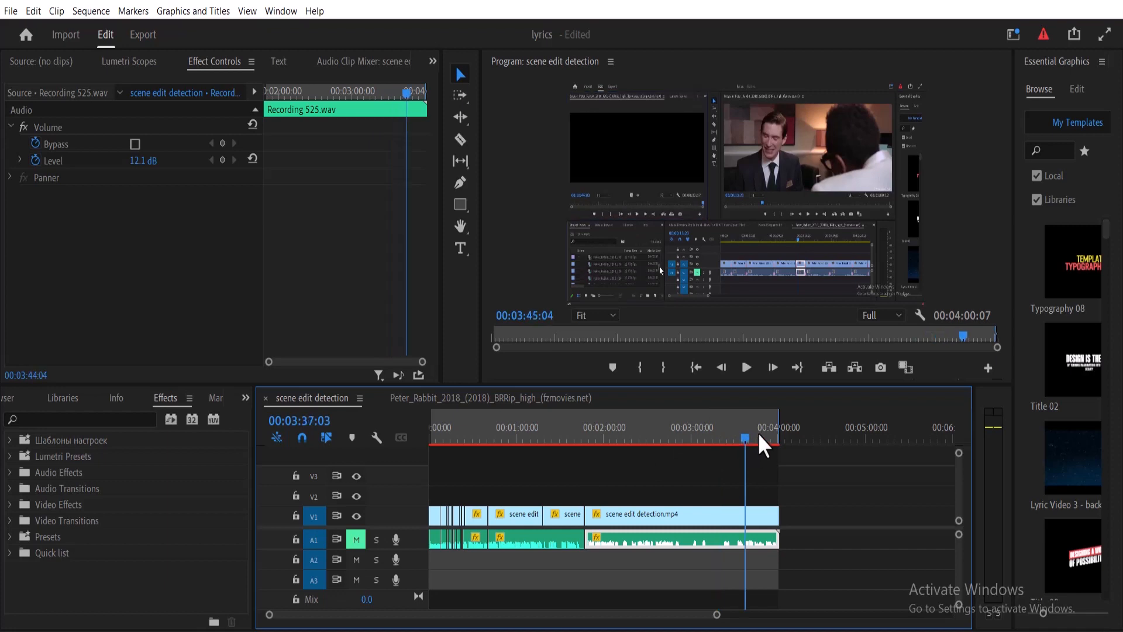
pyautogui.click(745, 367)
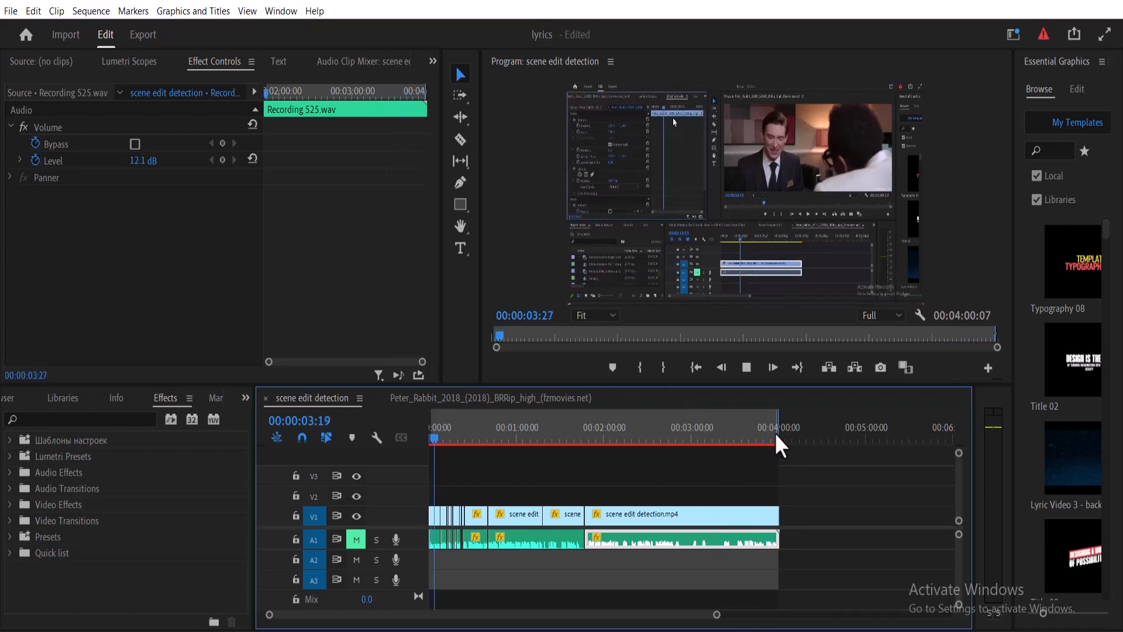
pyautogui.click(455, 427)
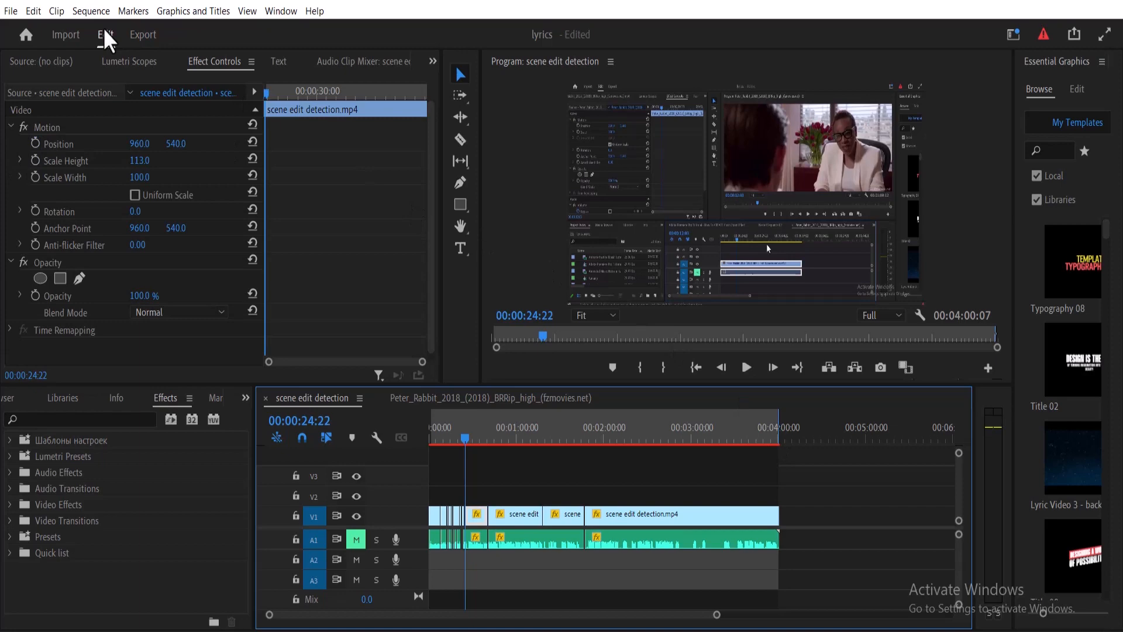
# Set Timeline Playback Auto-Scrolling to Smooth Scroll in the Timeline preferences and confirm.
pyautogui.click(33, 11)
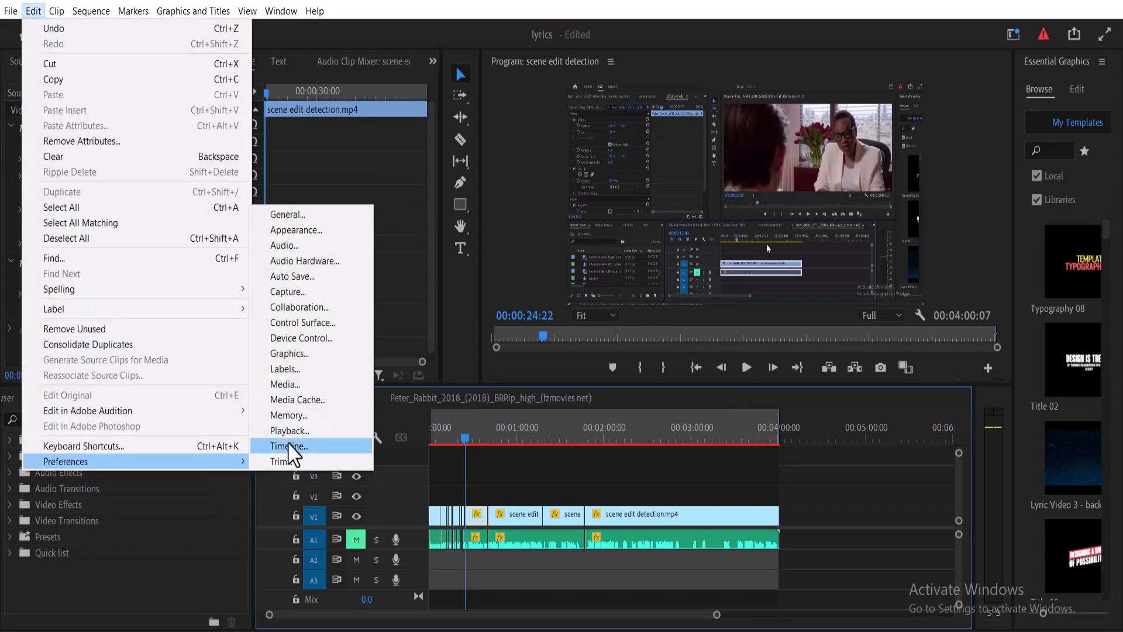
pyautogui.click(287, 446)
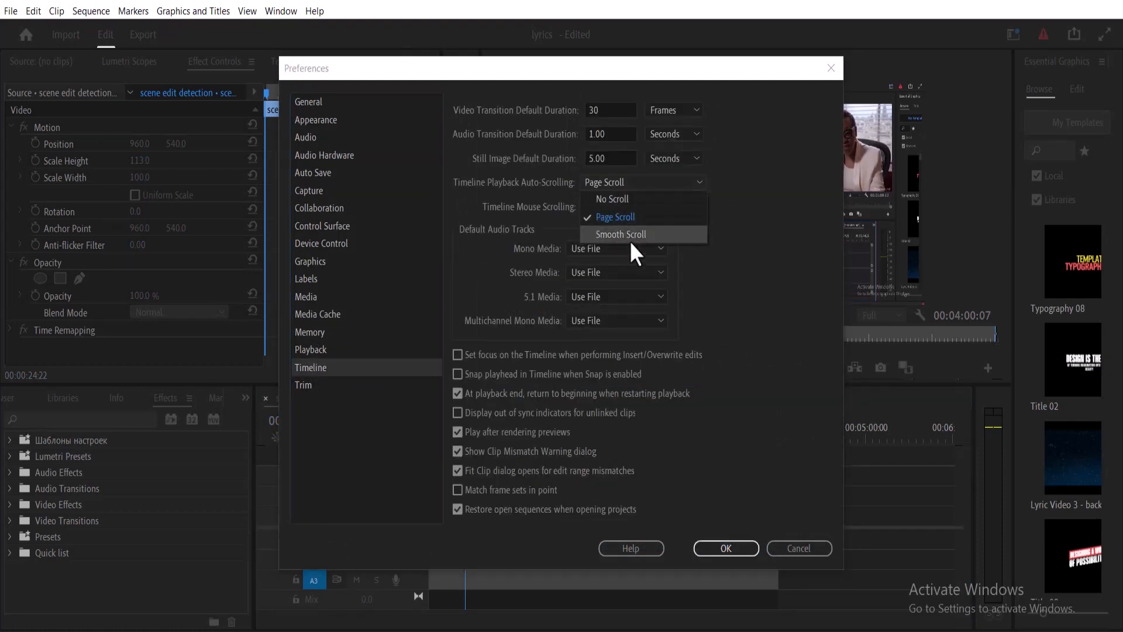
pyautogui.click(620, 233)
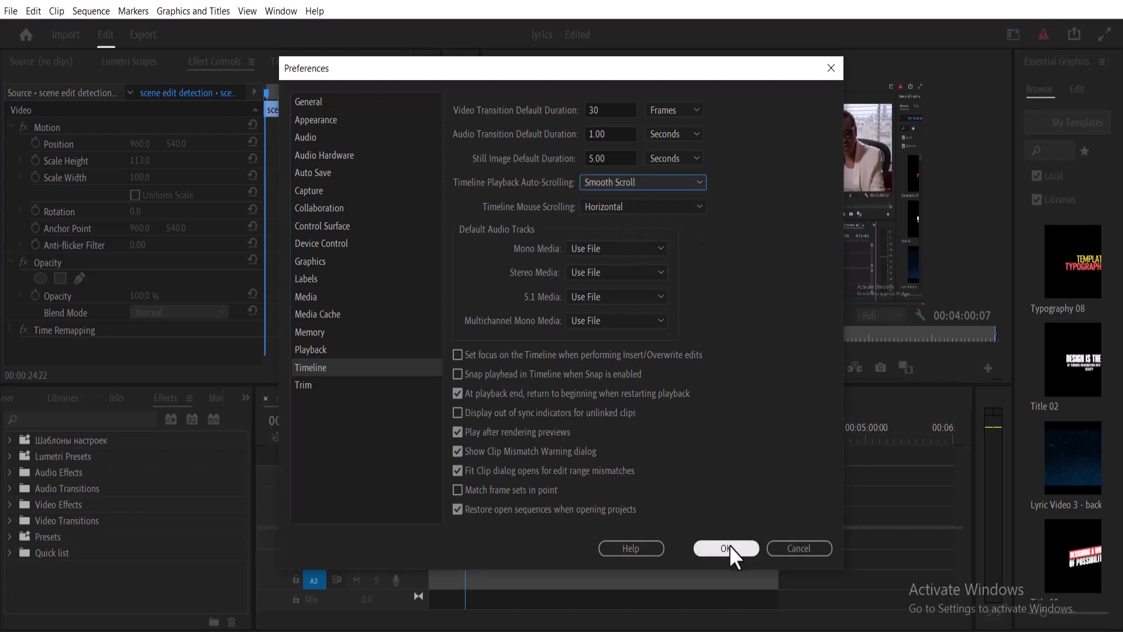
pyautogui.click(725, 548)
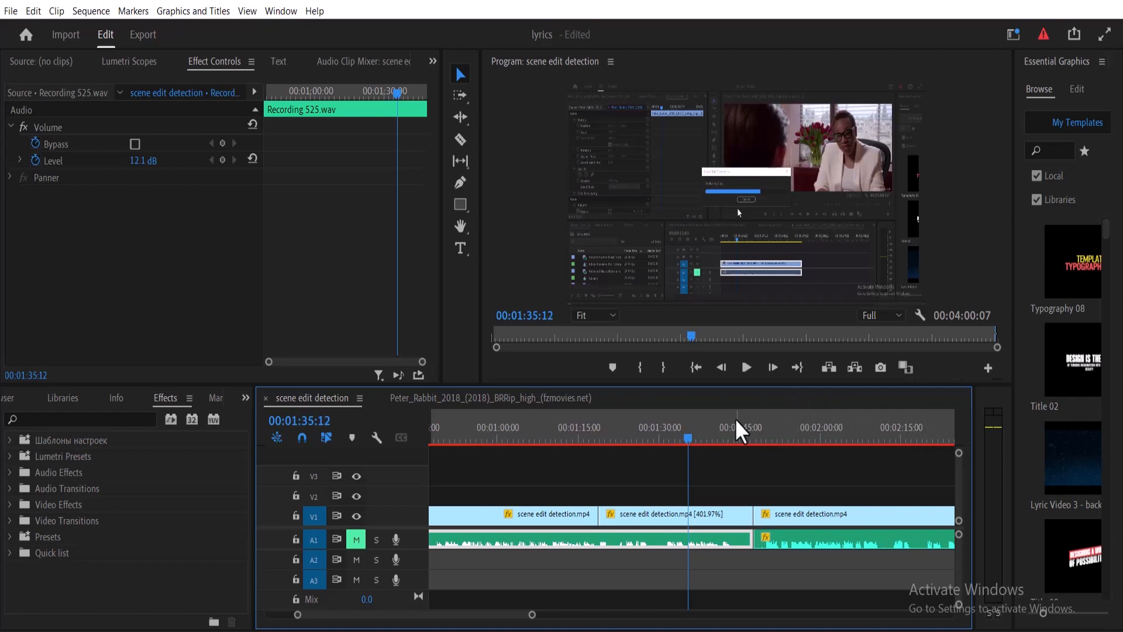
# Place the playhead near 2:19, play, stop, and resume playback to watch smooth scrolling.
pyautogui.click(927, 426)
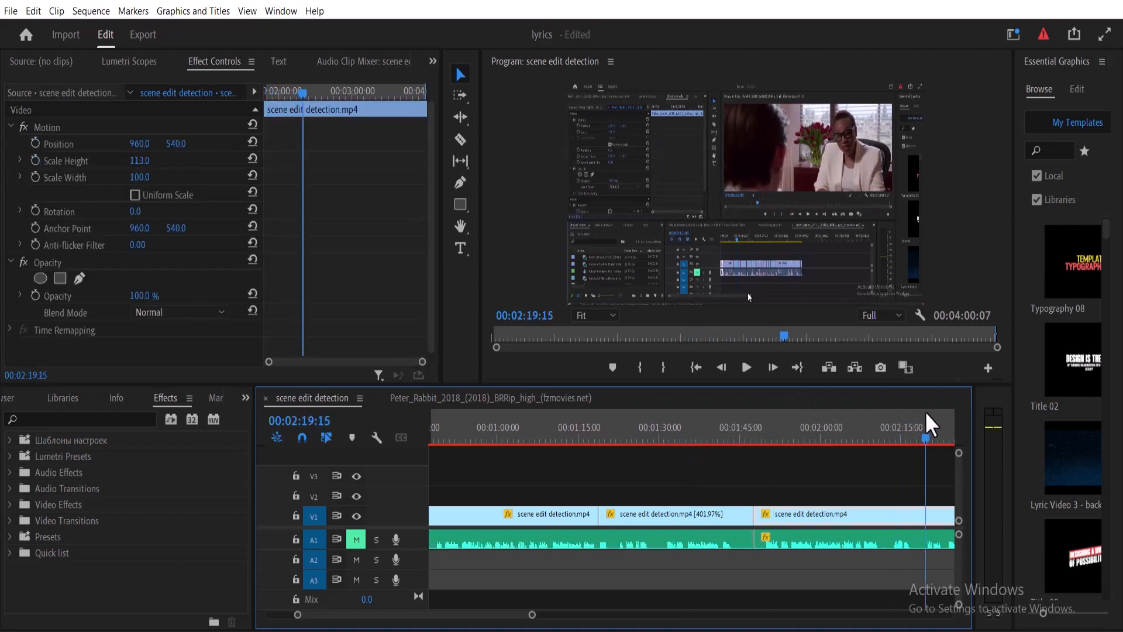
pyautogui.click(745, 367)
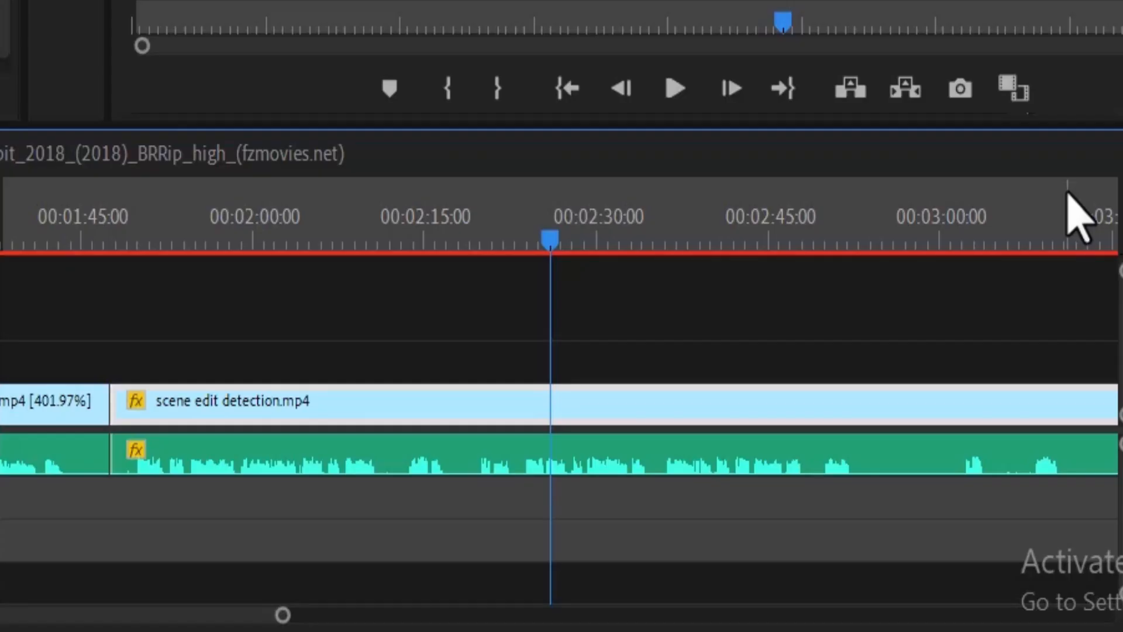
pyautogui.click(672, 89)
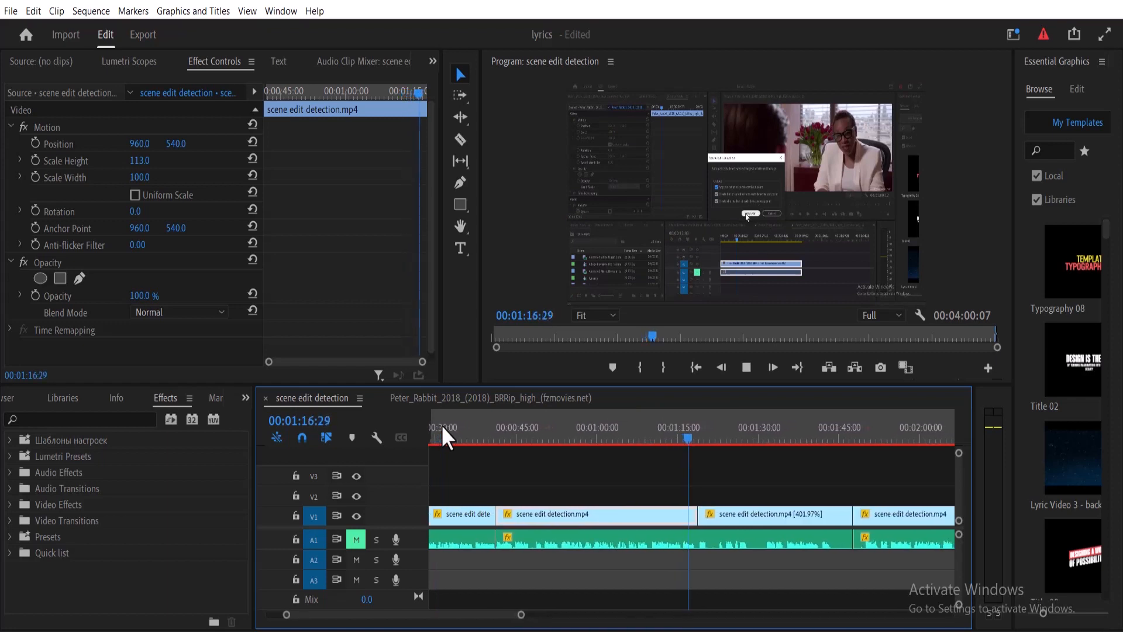
pyautogui.click(746, 367)
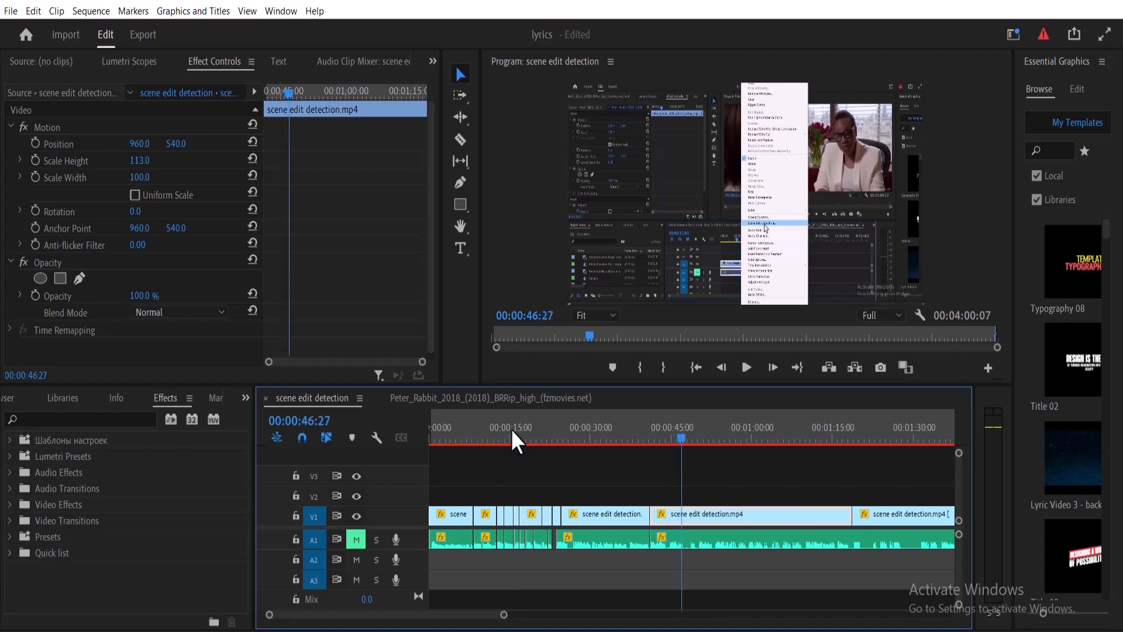
pyautogui.moveTo(682, 443)
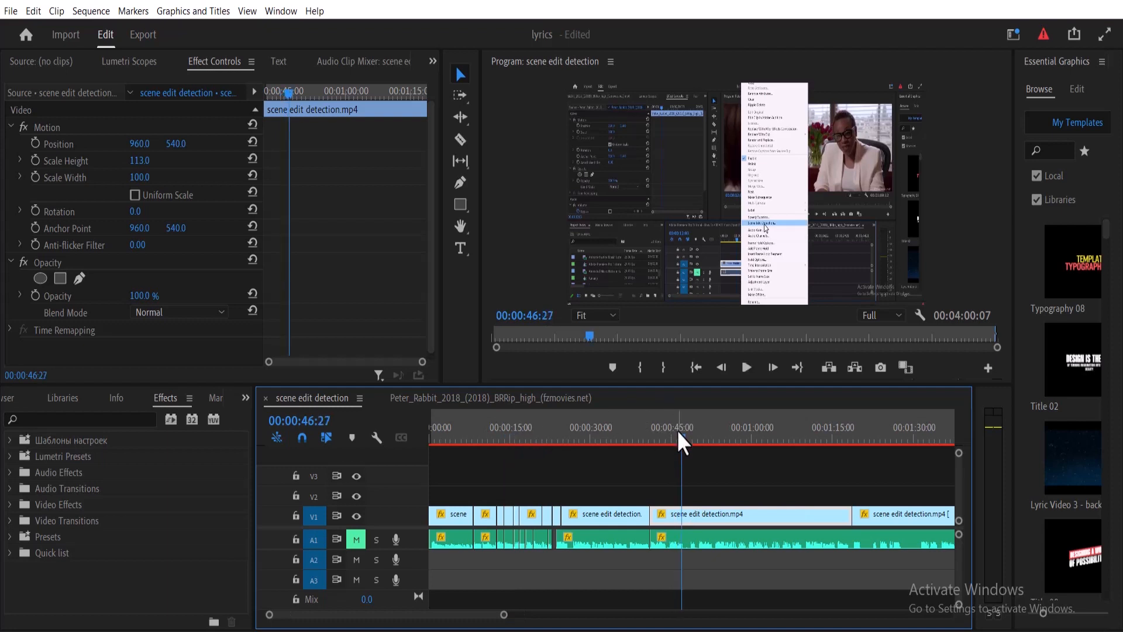
pyautogui.click(746, 367)
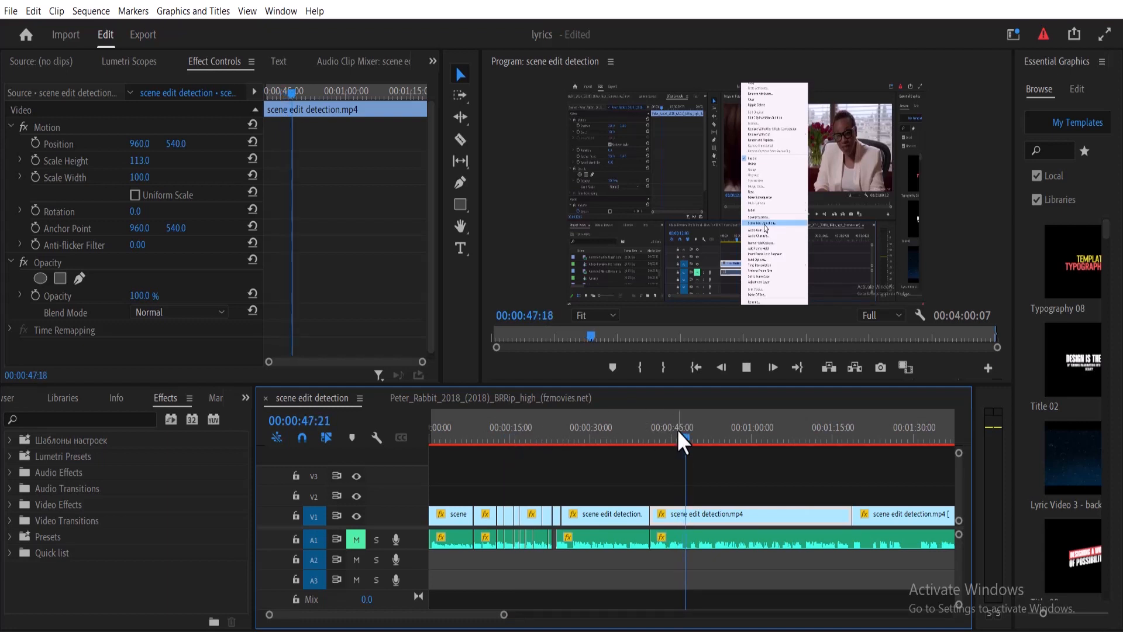